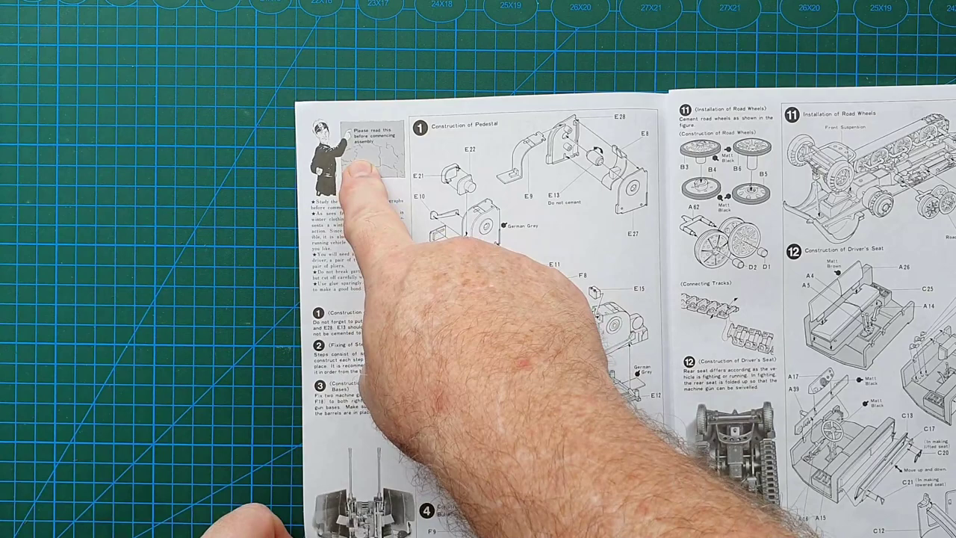
mouse_move(246, 530)
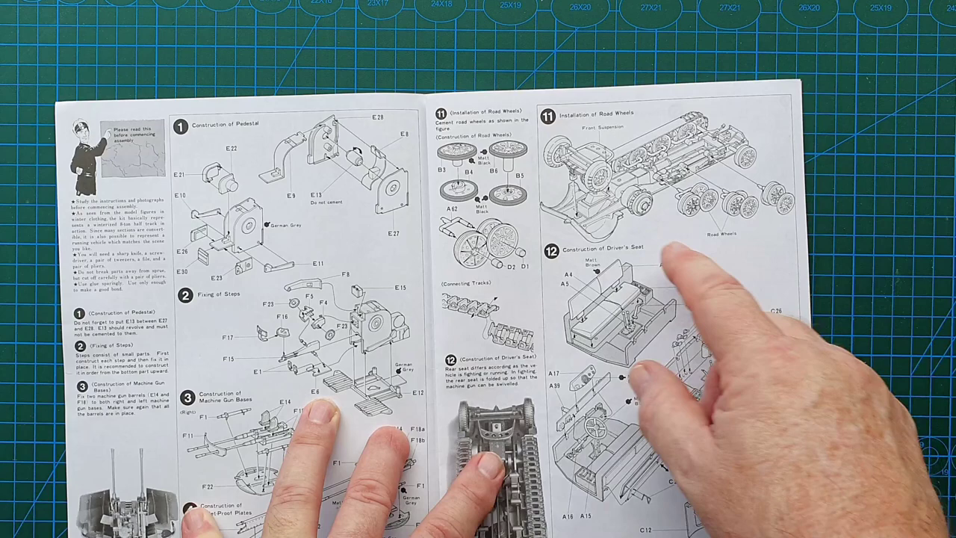
mouse_move(616, 216)
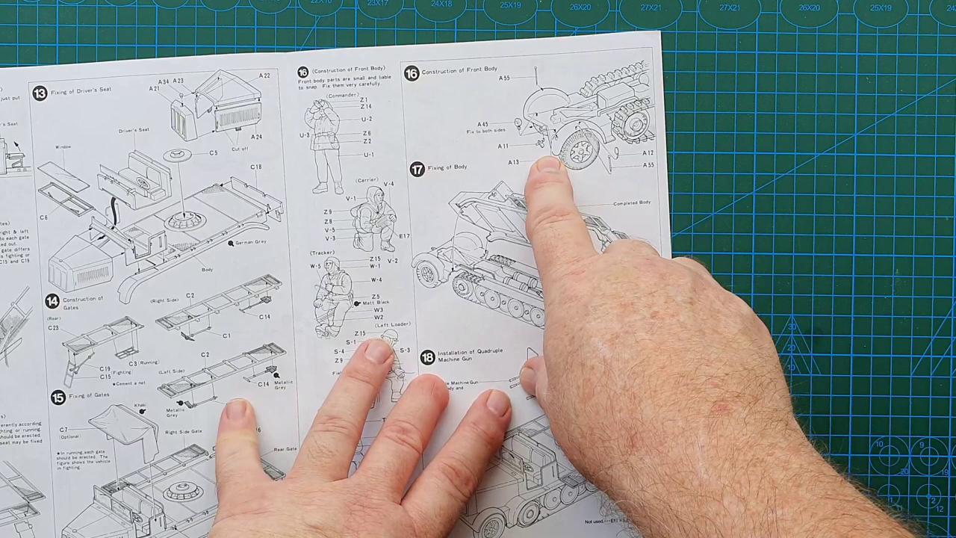
mouse_move(538, 337)
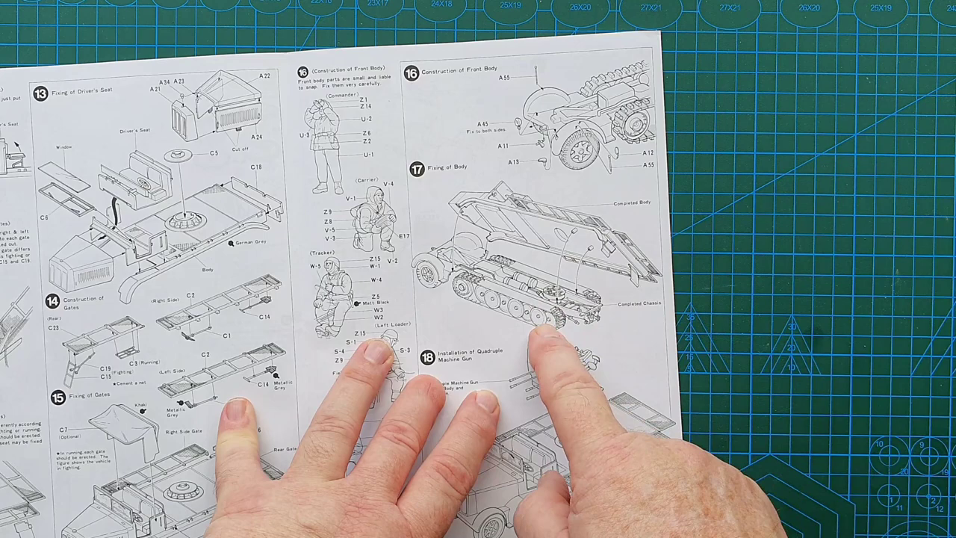